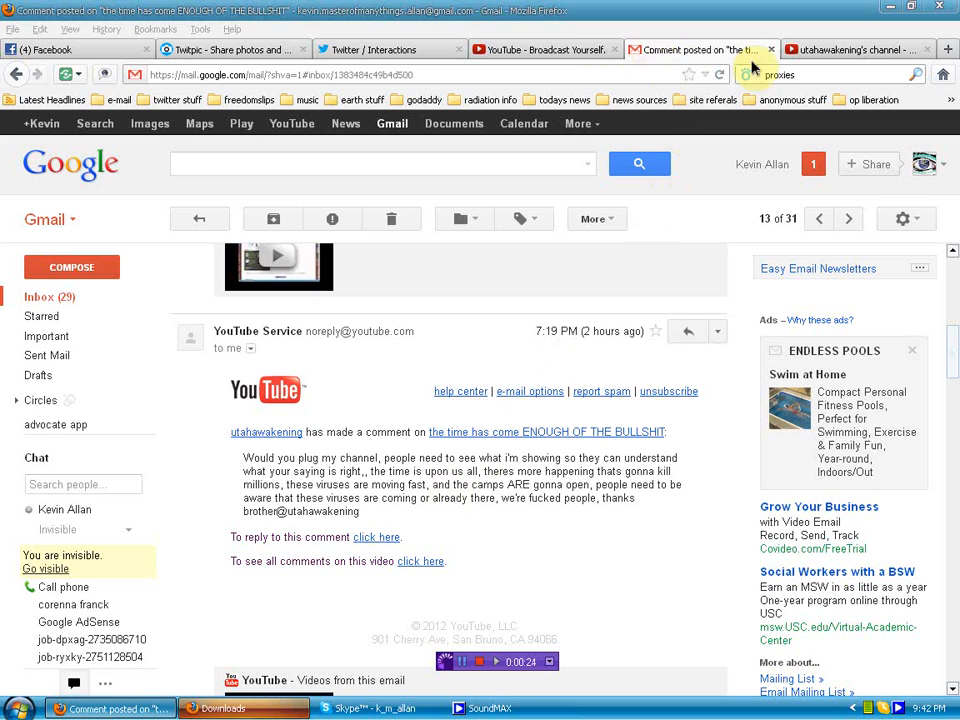
# Step: Follow the utahawakening username link in the comment notification to reach the channel page
pyautogui.click(856, 48)
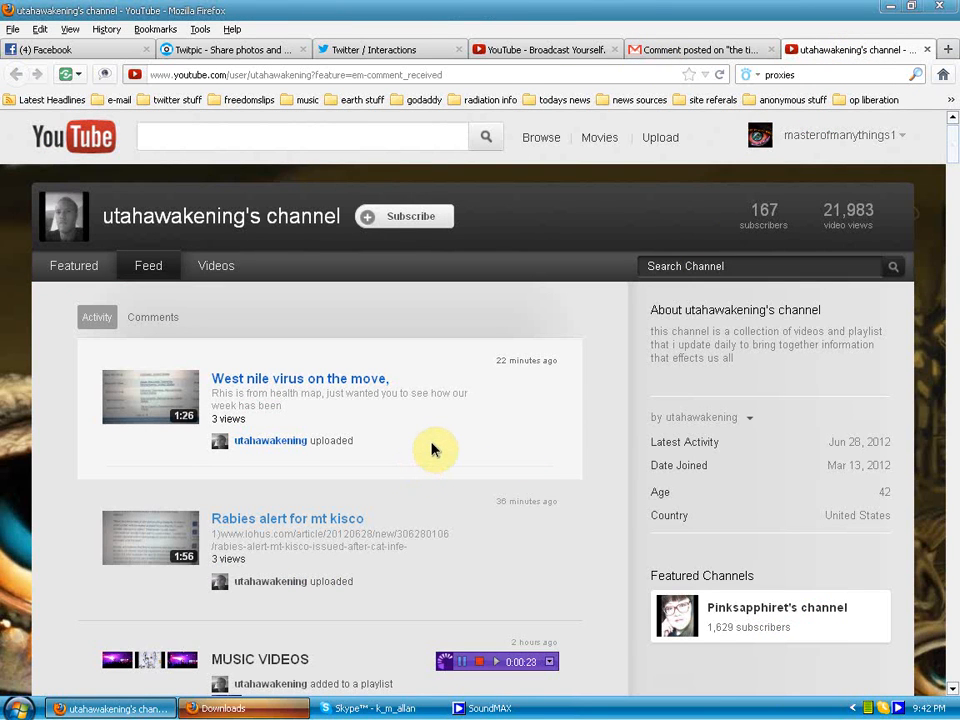
pyautogui.scroll(-3)
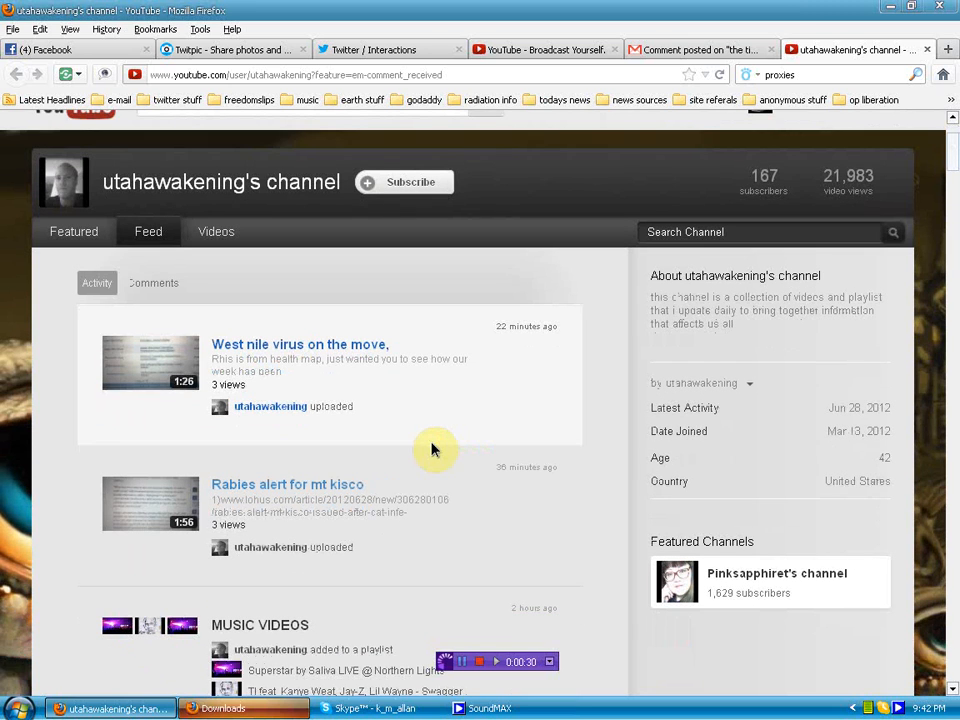
pyautogui.scroll(-3)
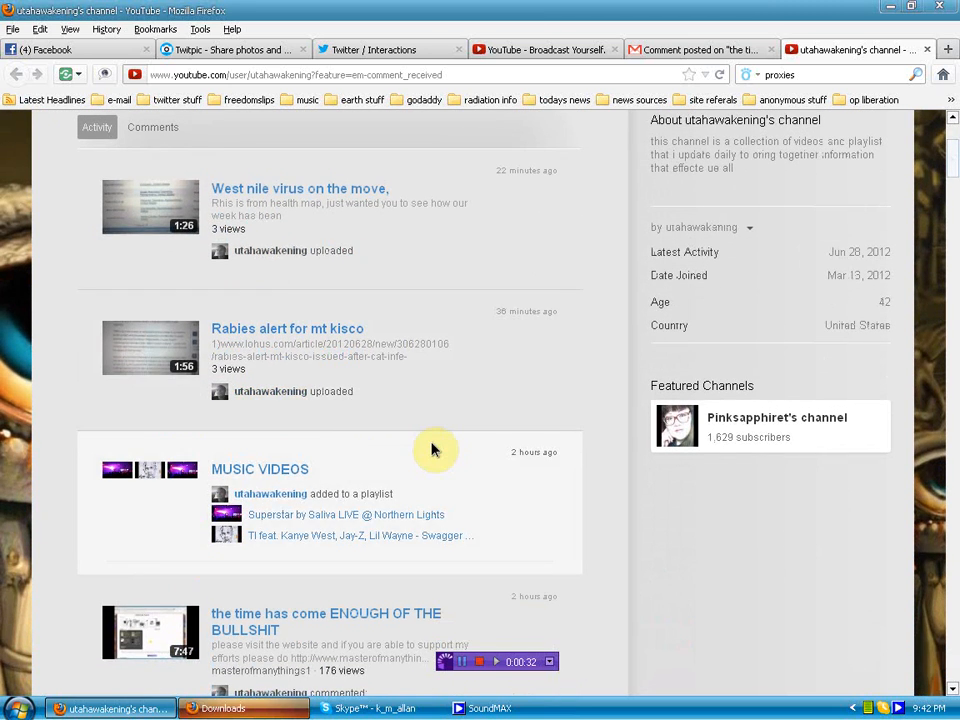
pyautogui.scroll(-3)
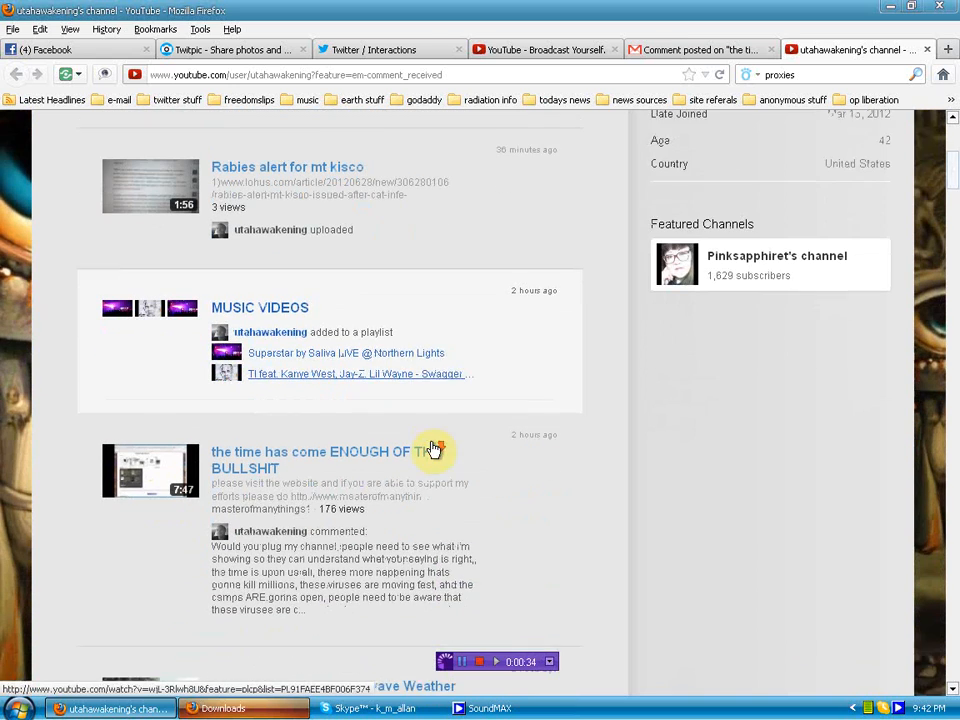
pyautogui.scroll(-3)
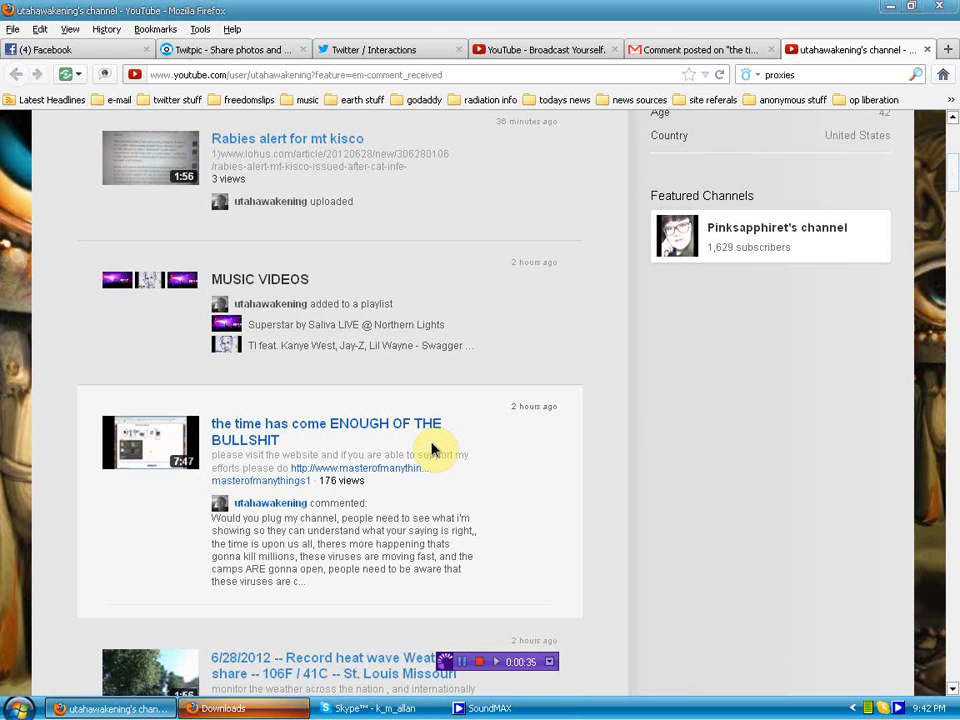
pyautogui.scroll(-3)
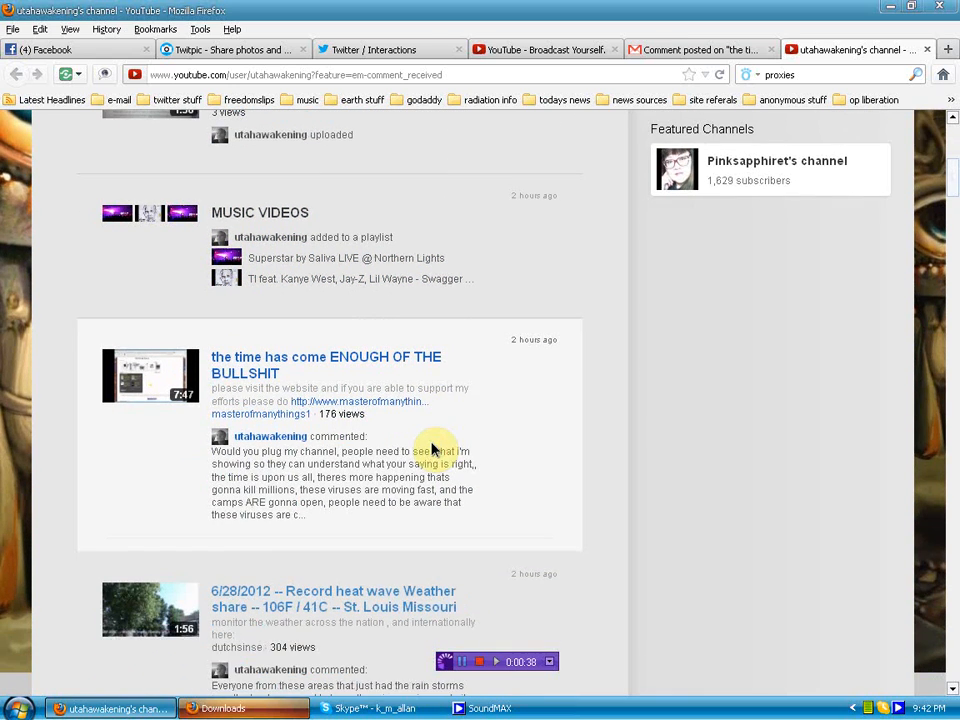
pyautogui.scroll(-3)
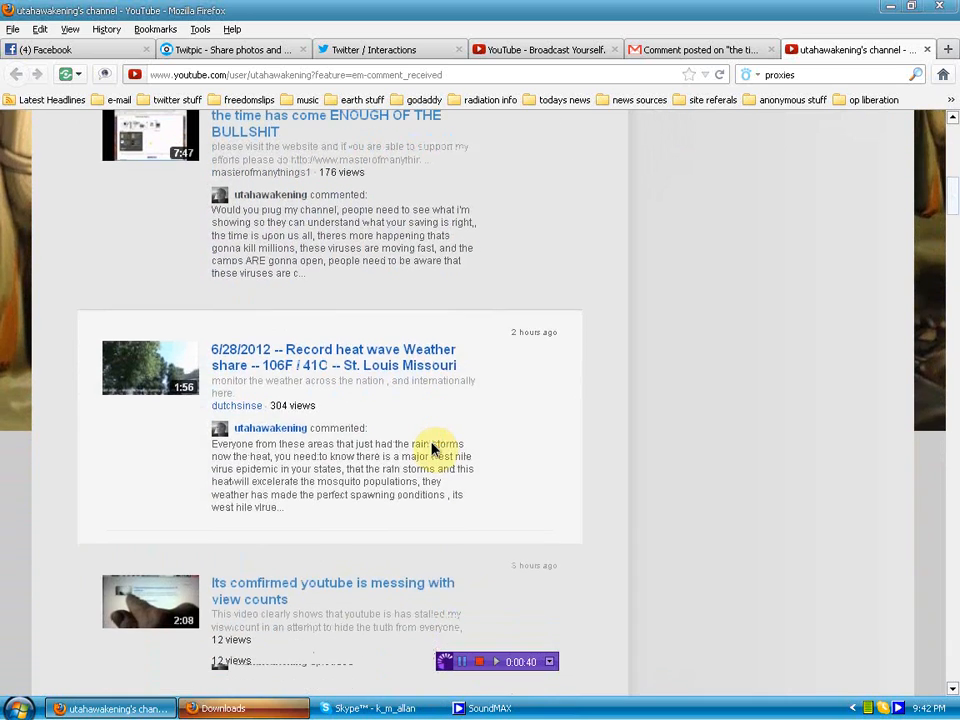
pyautogui.scroll(-3)
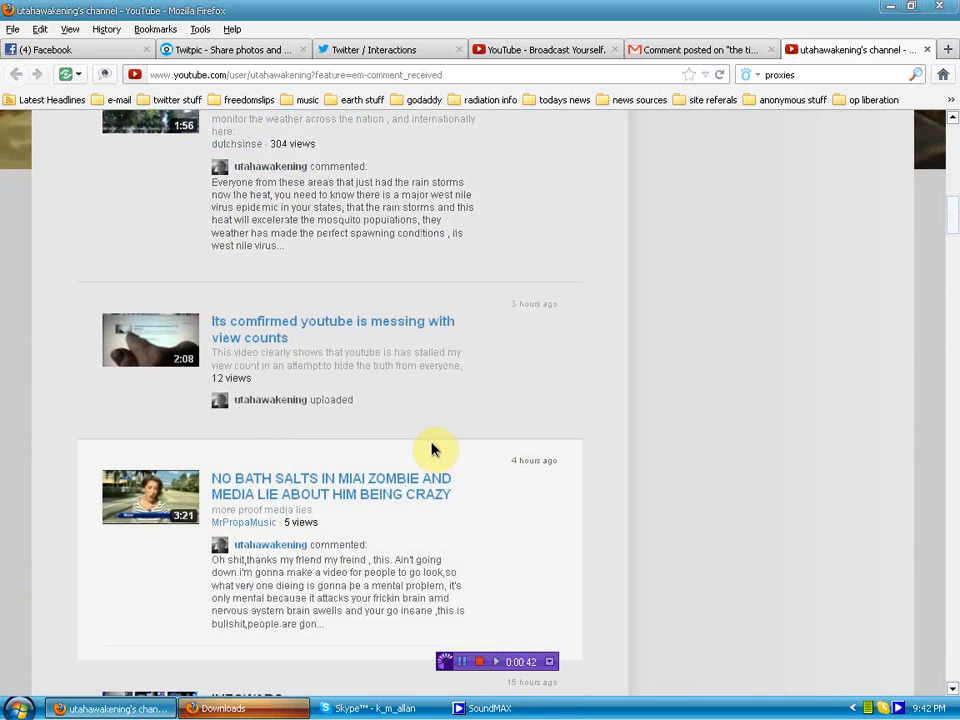
pyautogui.scroll(-3)
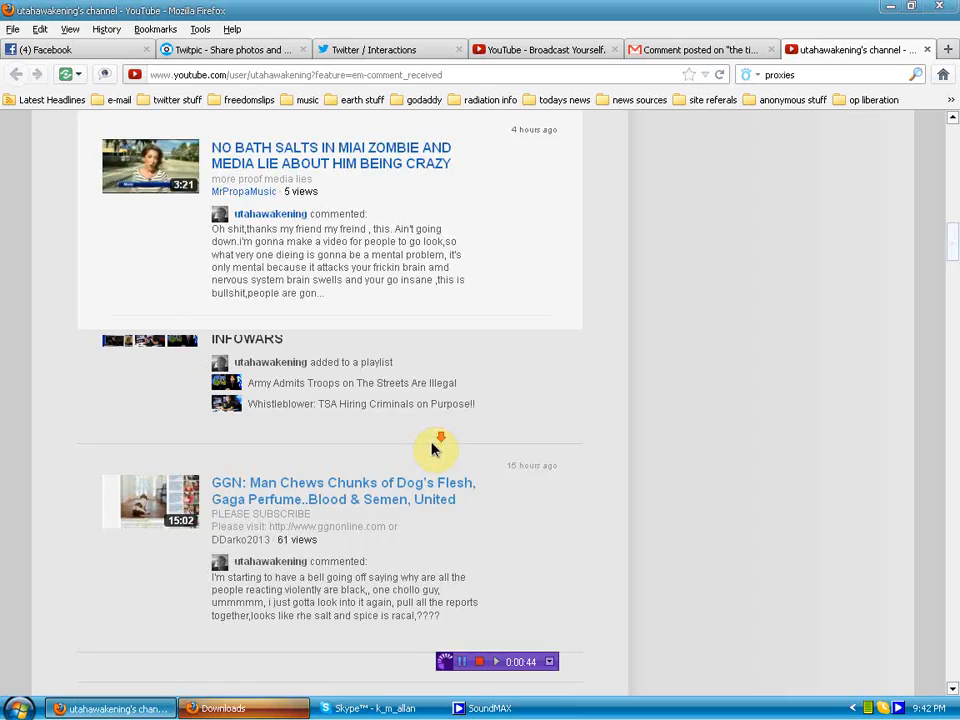
pyautogui.scroll(-3)
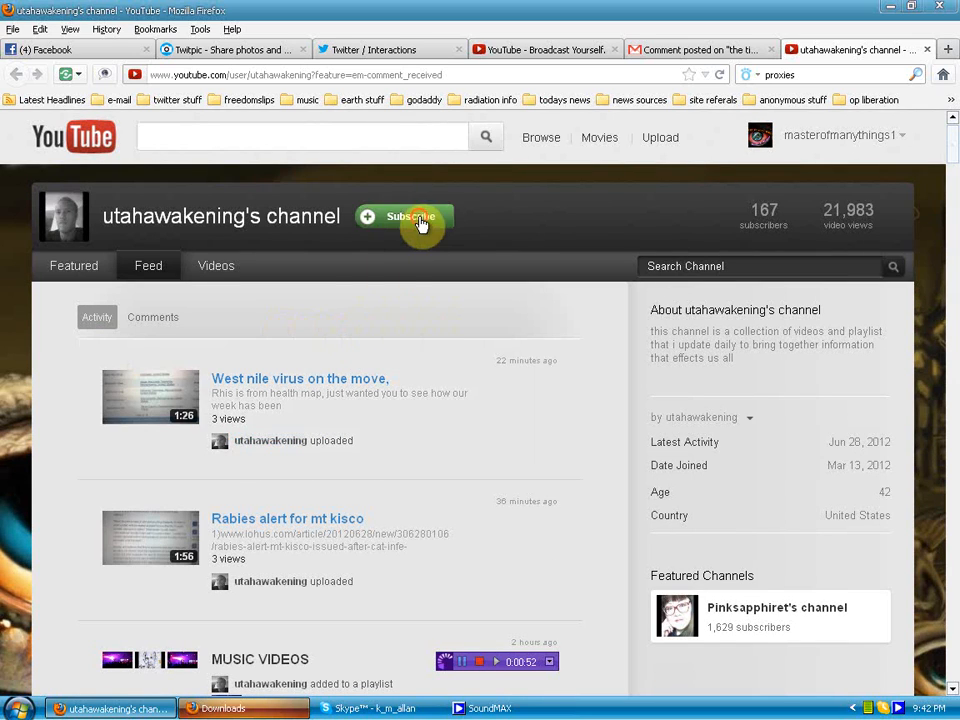
# Step: Subscribe to utahawakening (now 167 subscribers) and dismiss the Subscription options popup
pyautogui.click(404, 216)
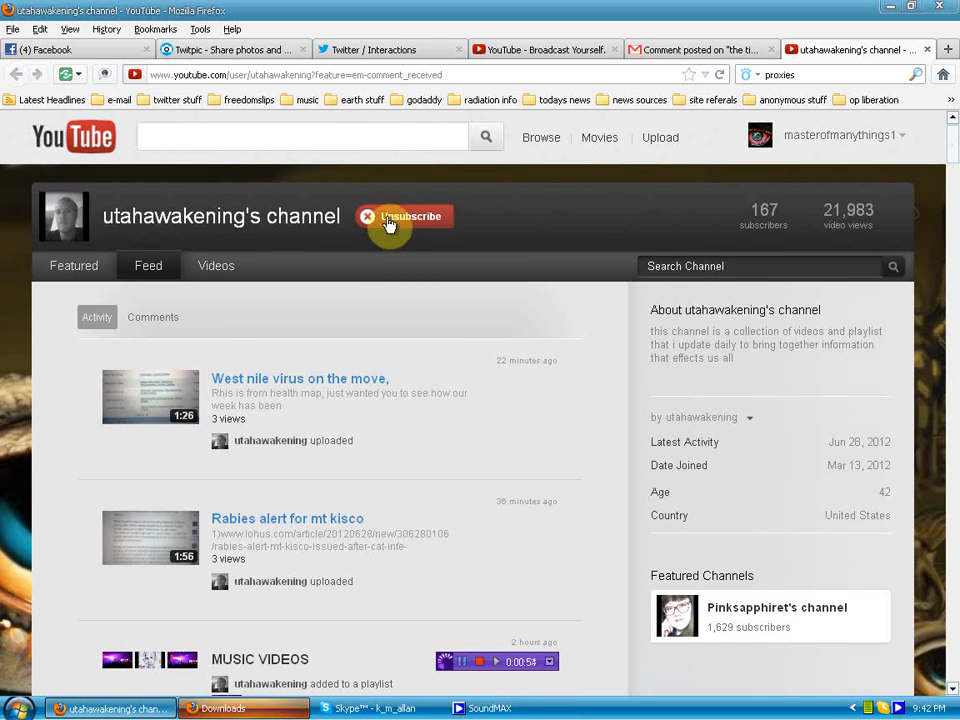
pyautogui.click(408, 216)
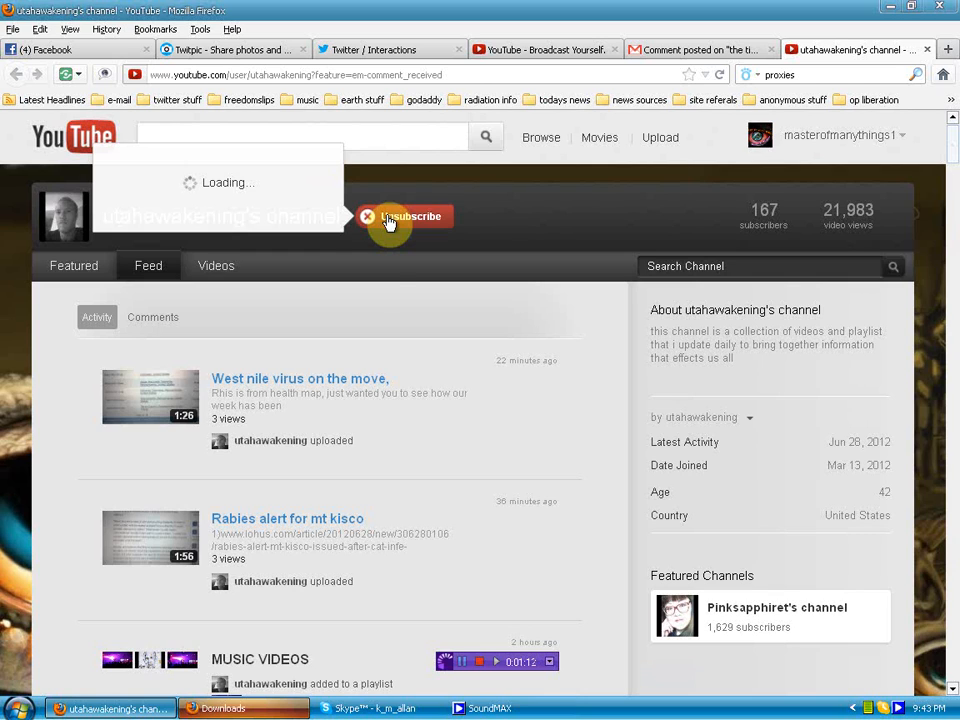
pyautogui.click(404, 216)
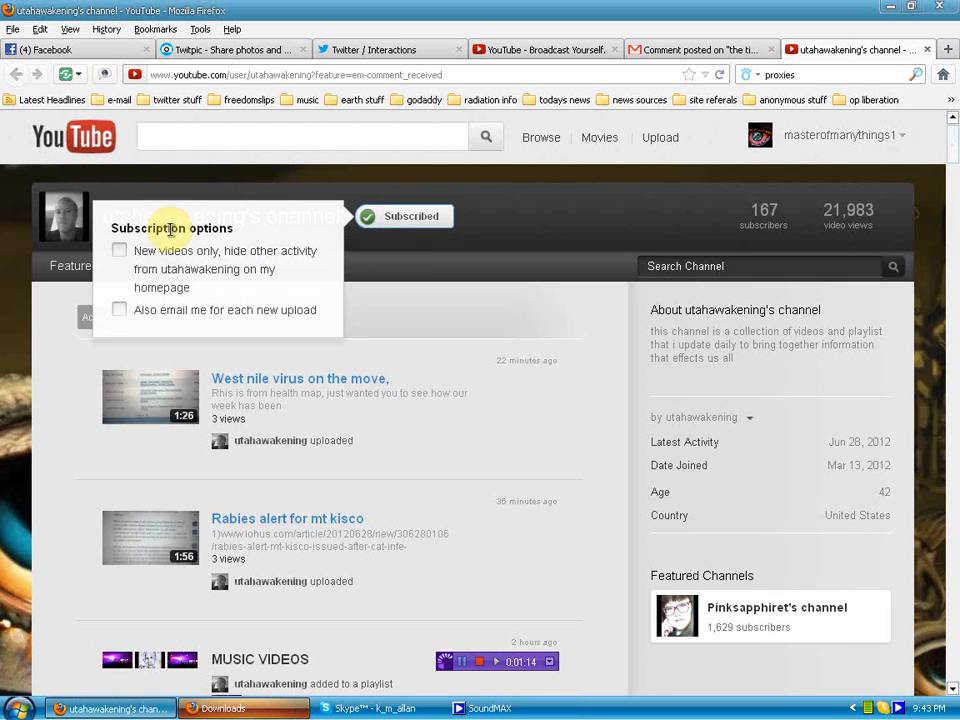
pyautogui.click(122, 250)
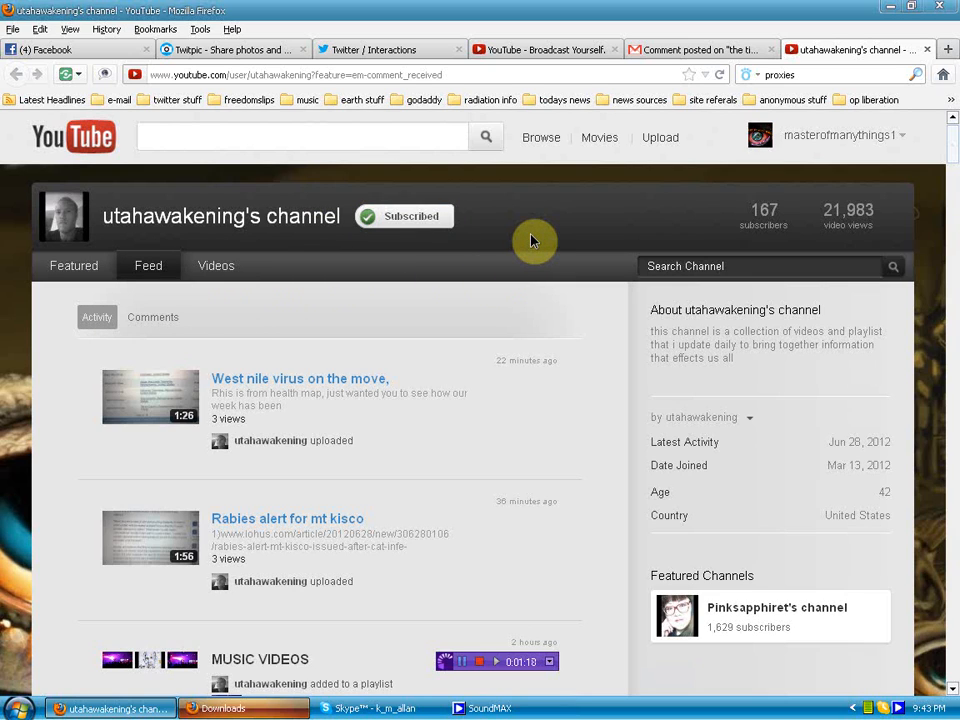
pyautogui.moveTo(524, 260)
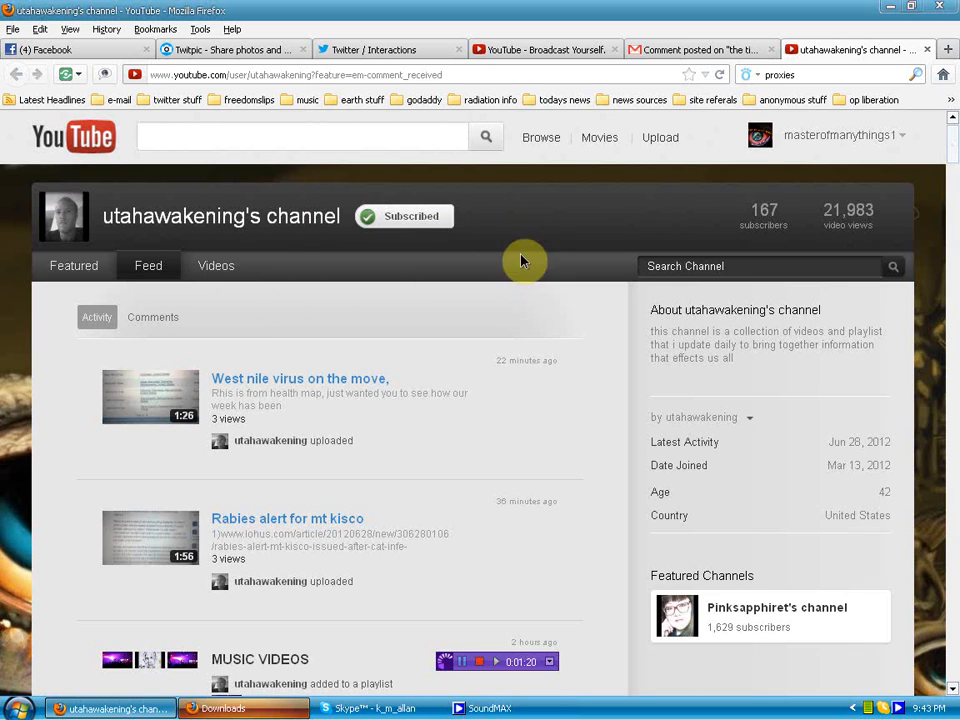
pyautogui.moveTo(620, 408)
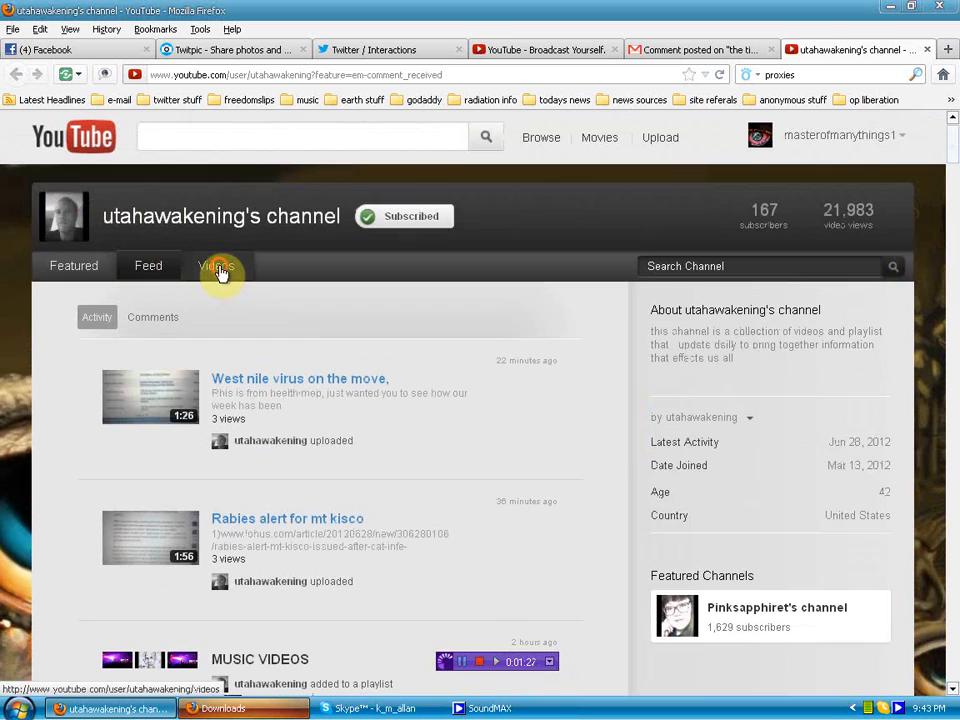
# Step: Show the Uploaded Videos grid of 426 uploads and scroll back to videos from two days ago
pyautogui.click(216, 264)
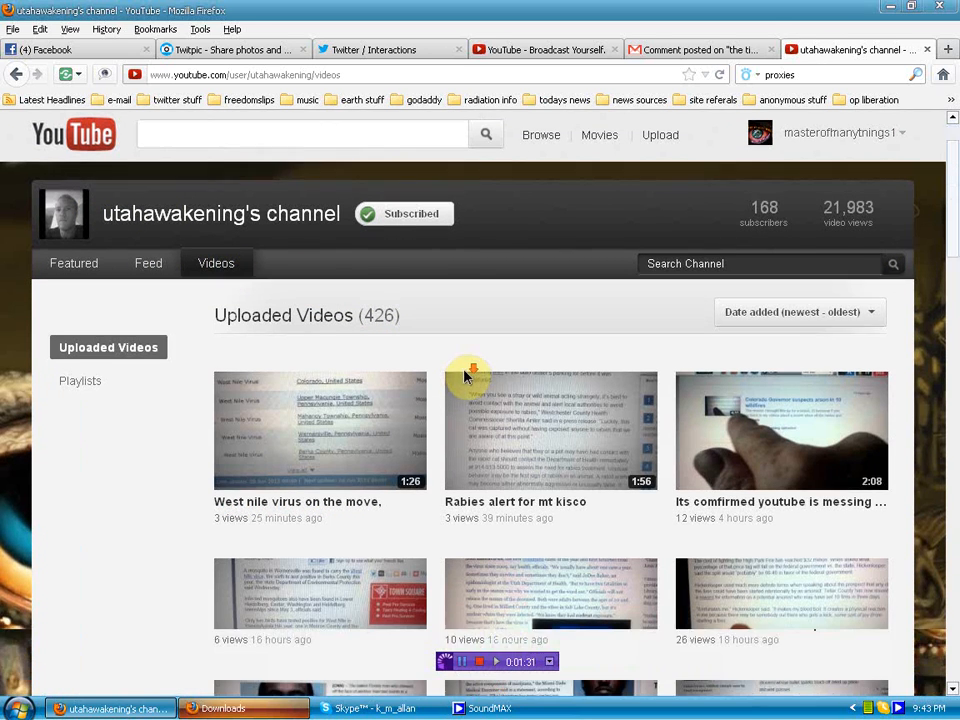
pyautogui.scroll(-3)
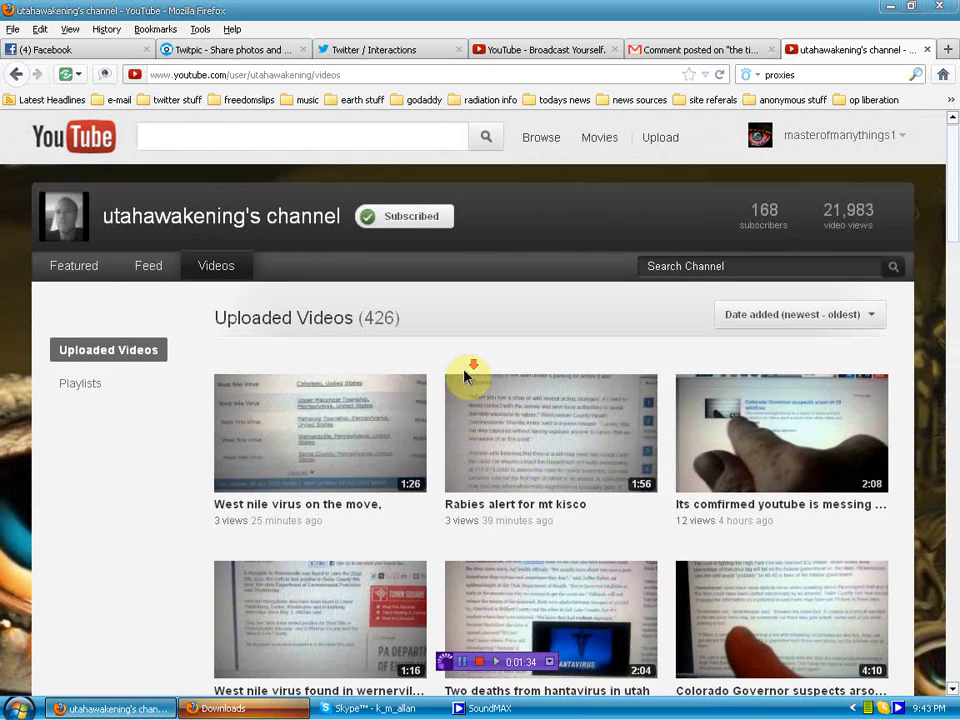
pyautogui.scroll(-3)
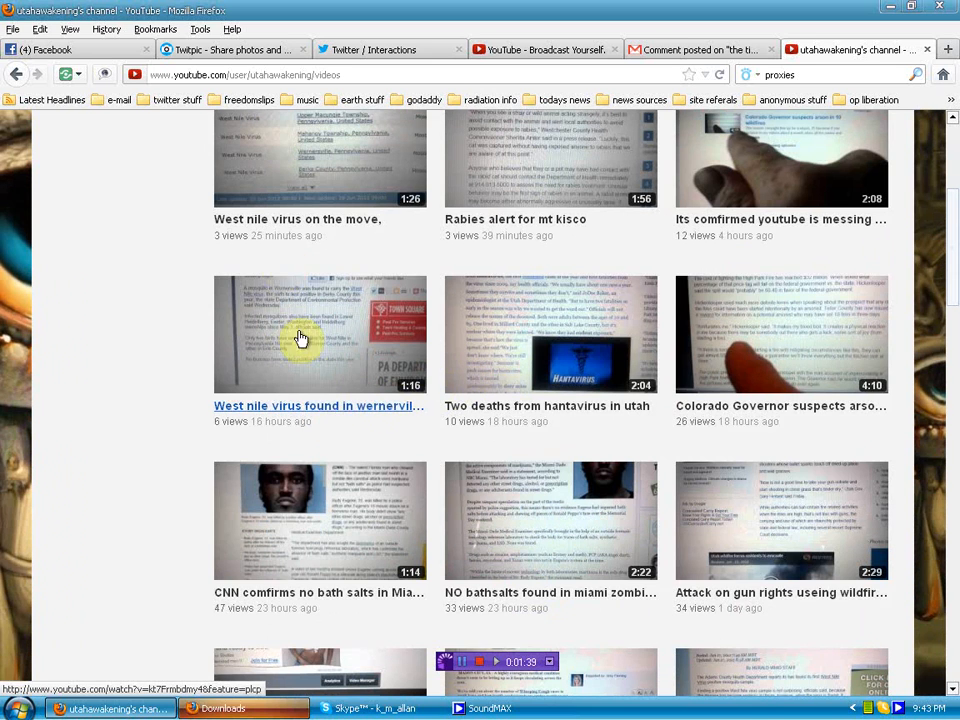
pyautogui.moveTo(556, 390)
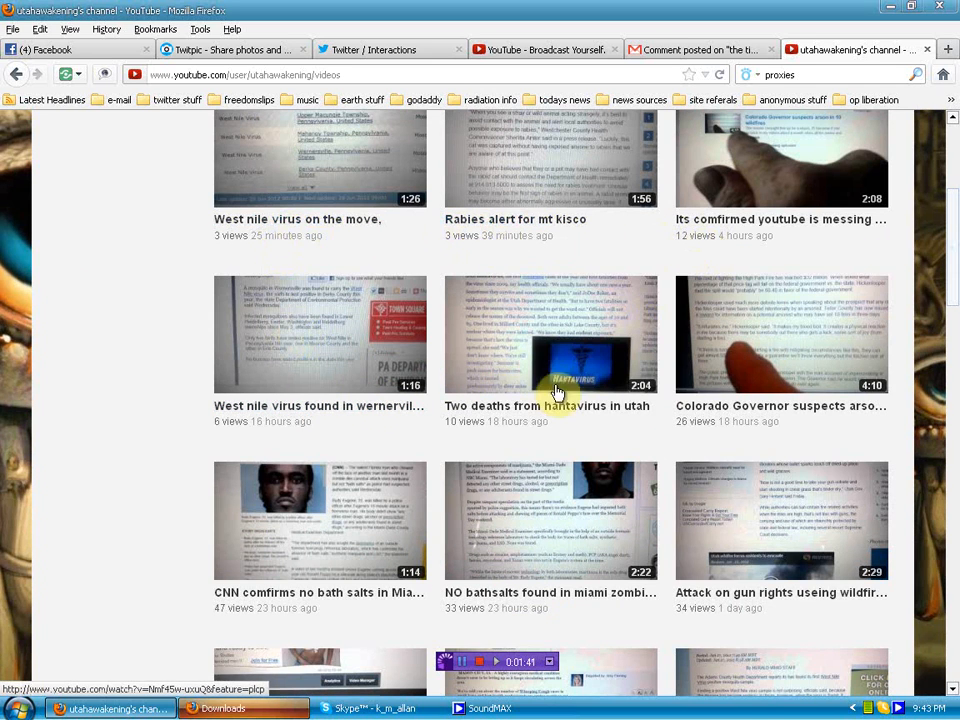
pyautogui.scroll(-3)
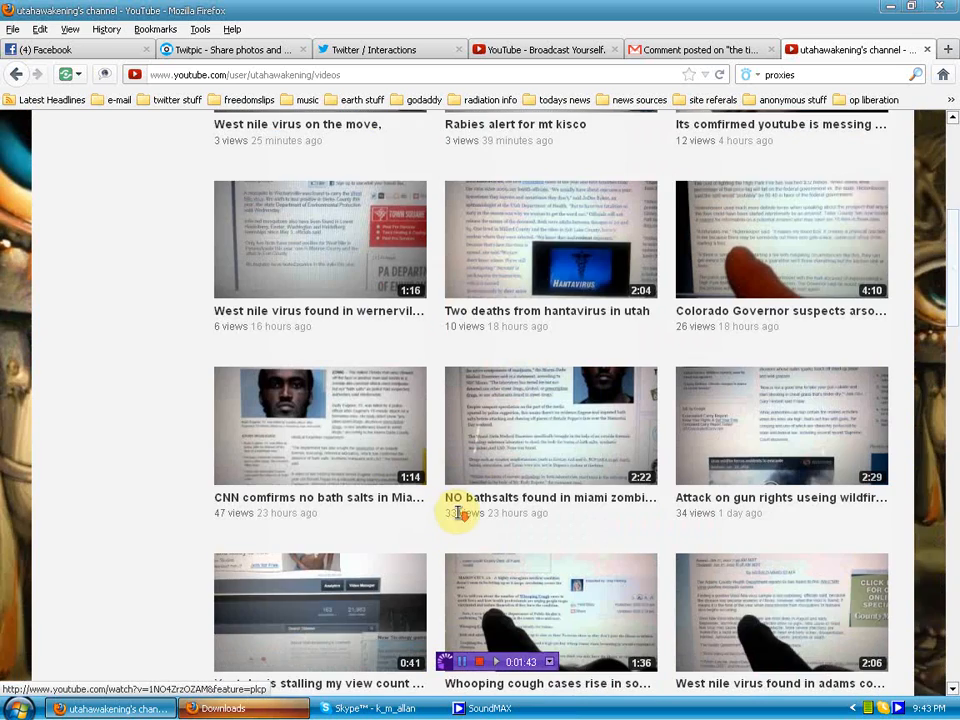
pyautogui.scroll(-3)
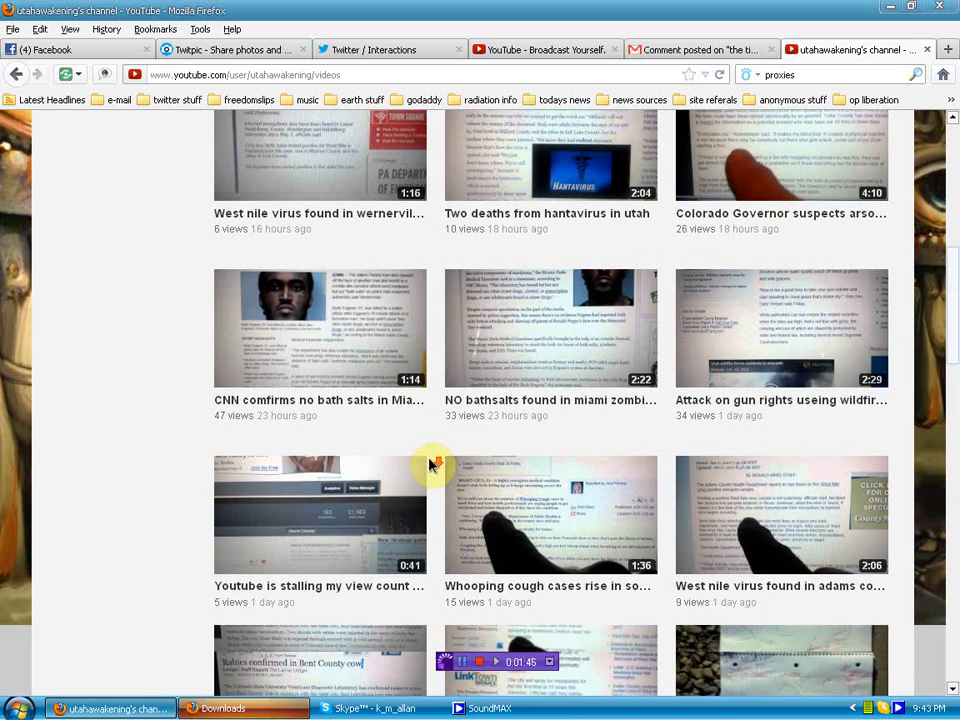
pyautogui.scroll(-3)
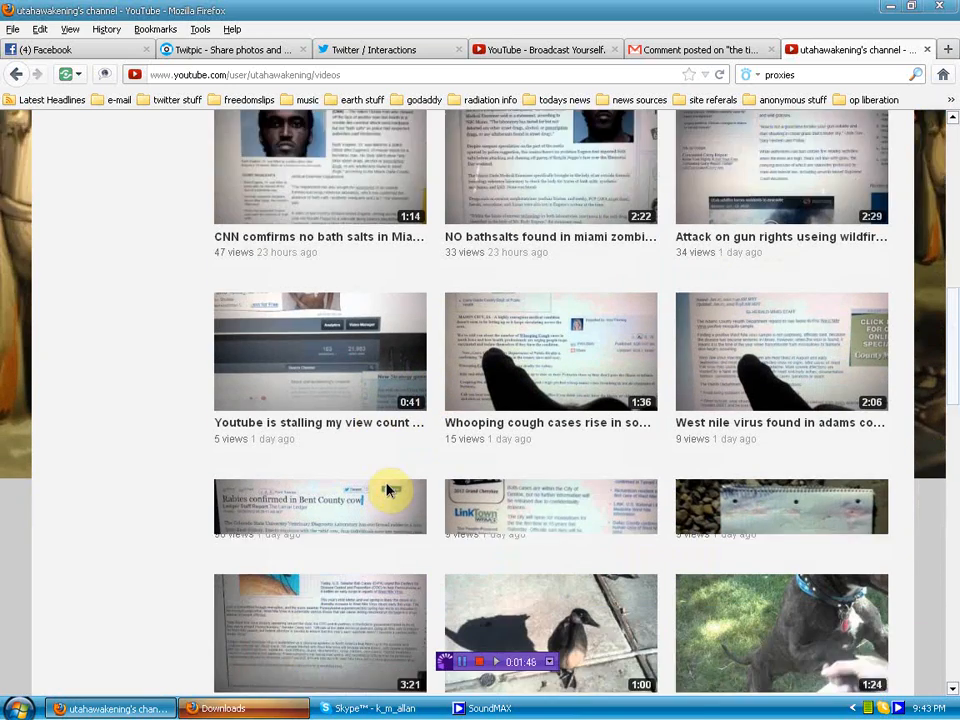
pyautogui.scroll(-3)
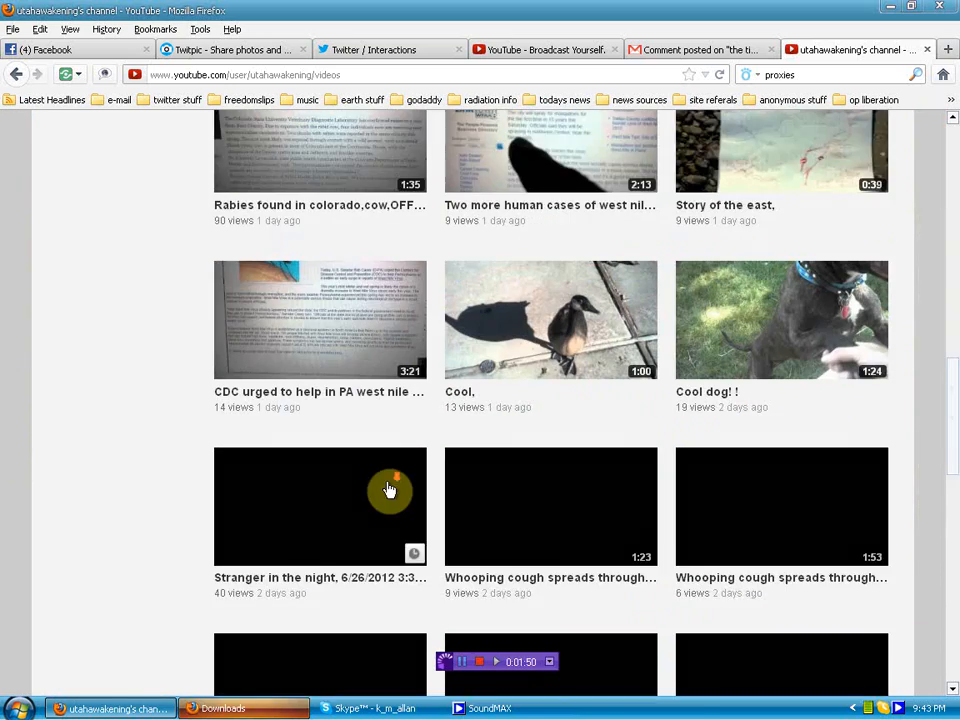
pyautogui.scroll(-3)
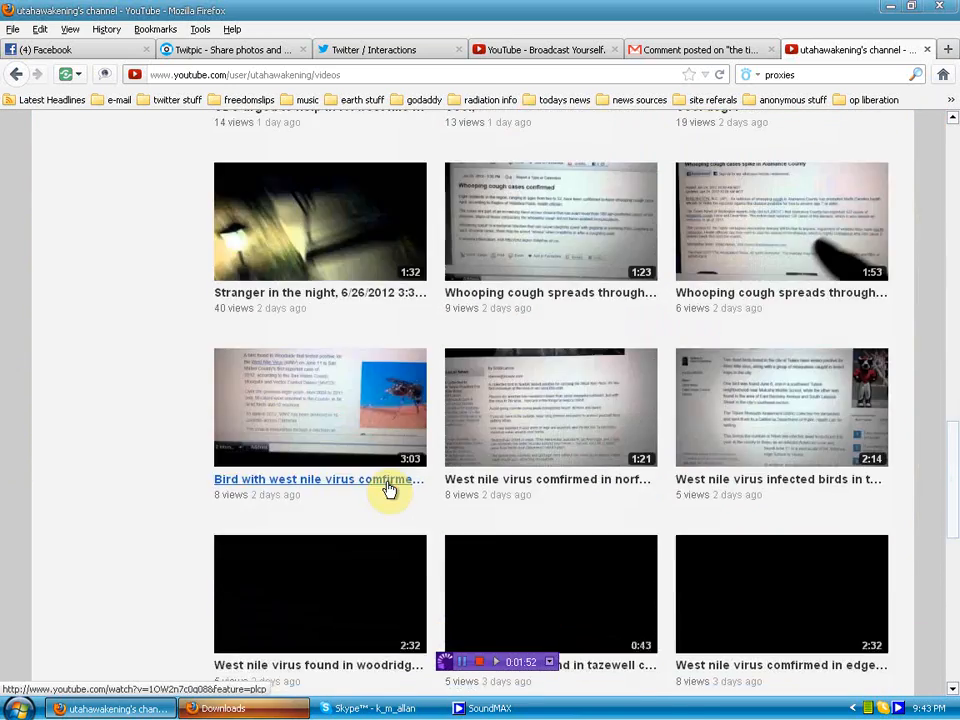